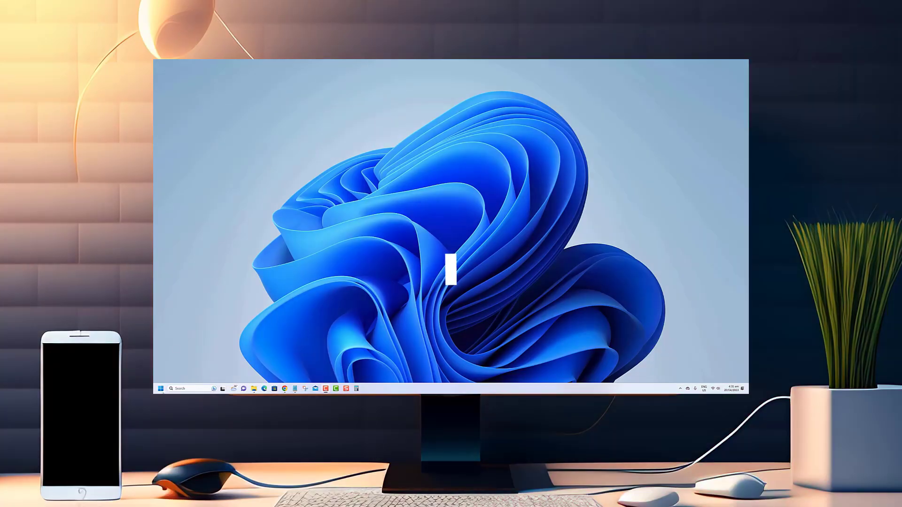
Open Settings and visit the Network & internet, System, and Bluetooth & devices pages.
{"action": "left_click", "coordinate": [165, 389]}
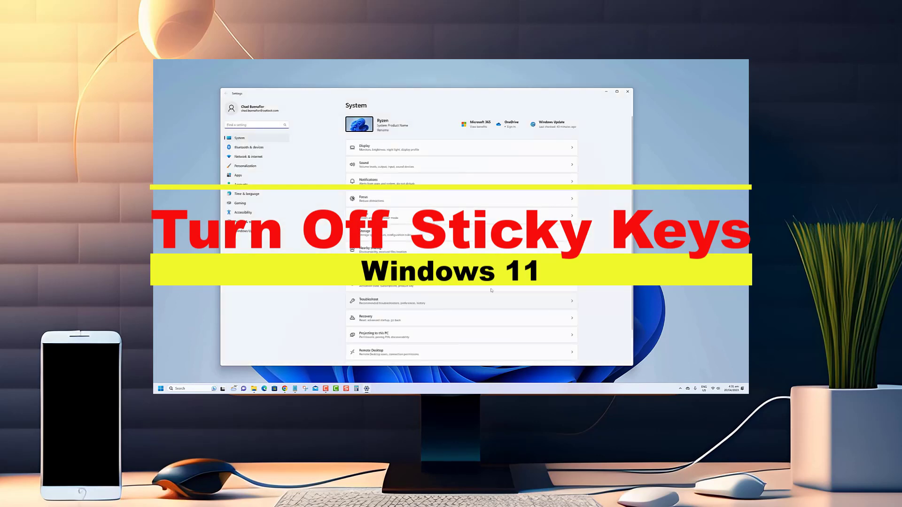
{"action": "scroll", "scroll_direction": "down", "scroll_amount": 3}
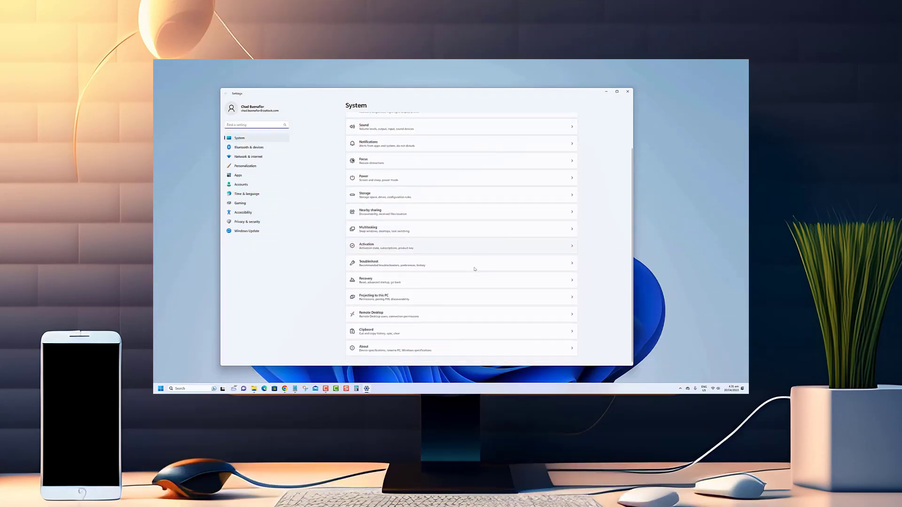
{"action": "left_click", "coordinate": [248, 157]}
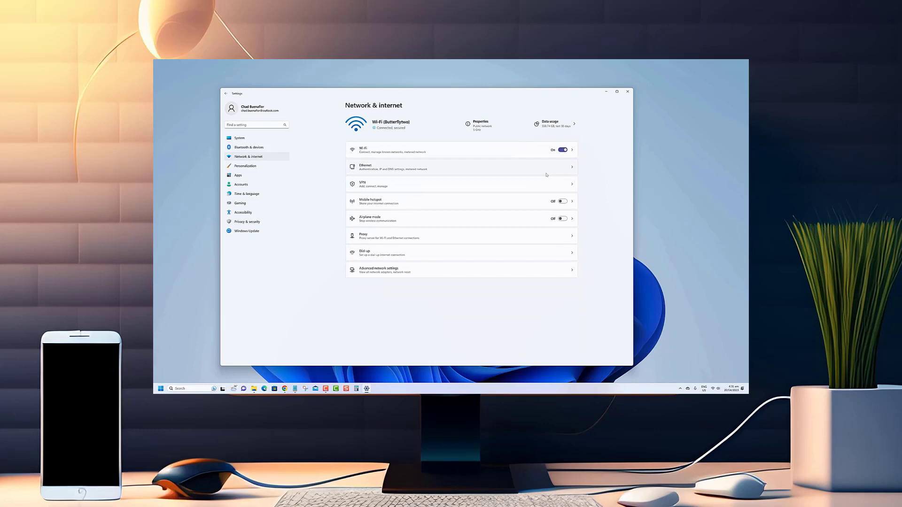
{"action": "mouse_move", "coordinate": [512, 216]}
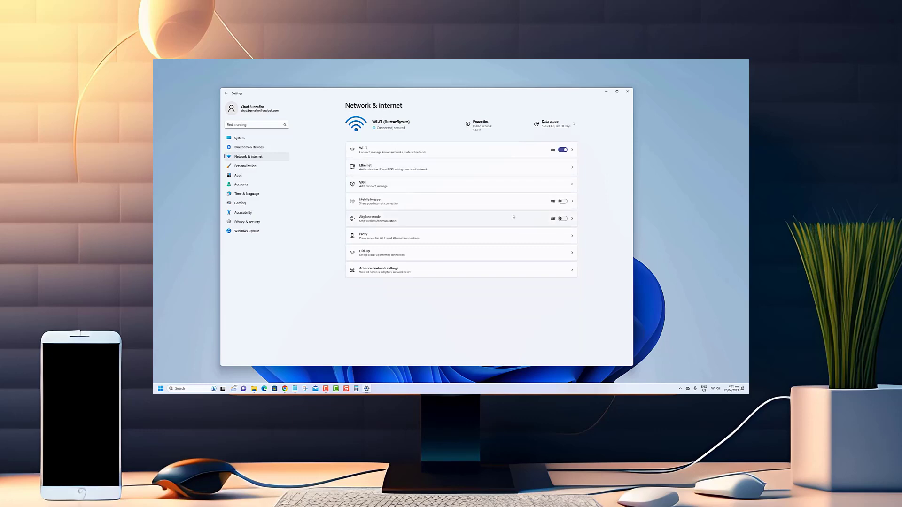
{"action": "left_click", "coordinate": [239, 138]}
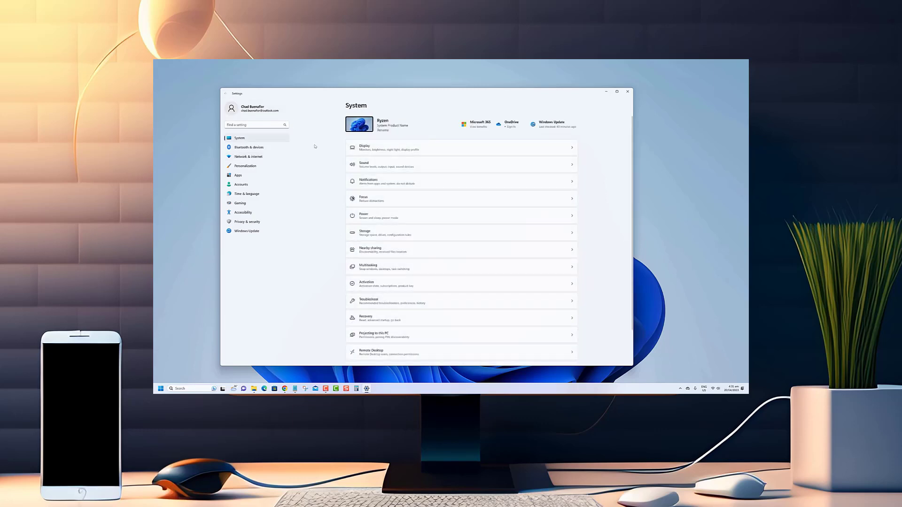
{"action": "left_click", "coordinate": [249, 146]}
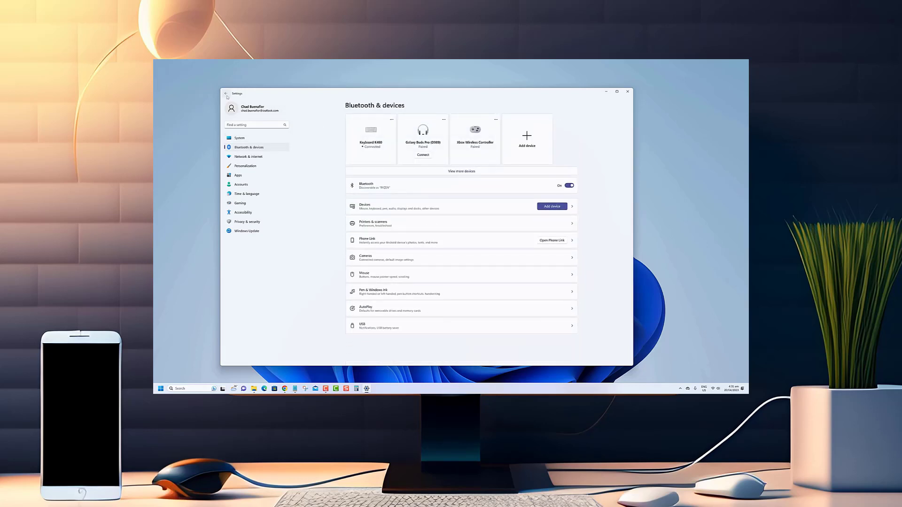
Visit the System, Apps and Gaming pages, then close Settings.
{"action": "left_click", "coordinate": [239, 137]}
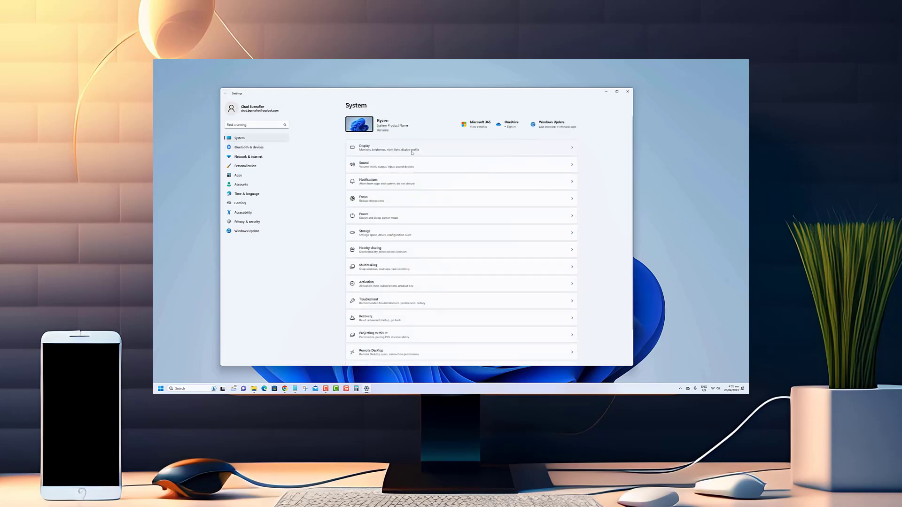
{"action": "left_click", "coordinate": [239, 175]}
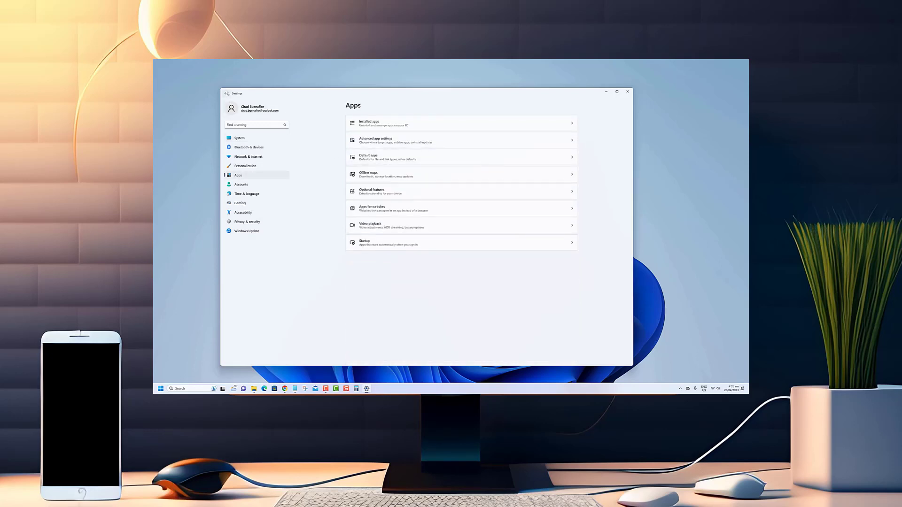
{"action": "left_click", "coordinate": [239, 138]}
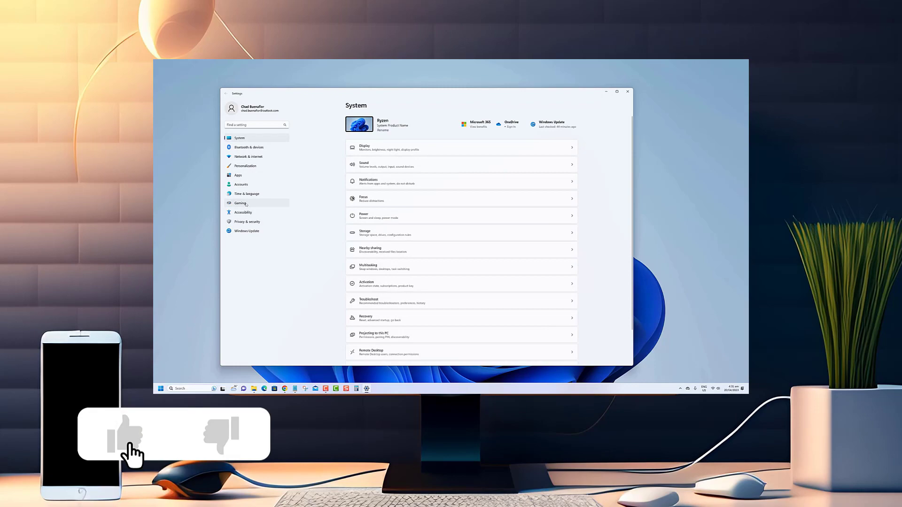
{"action": "left_click", "coordinate": [240, 203]}
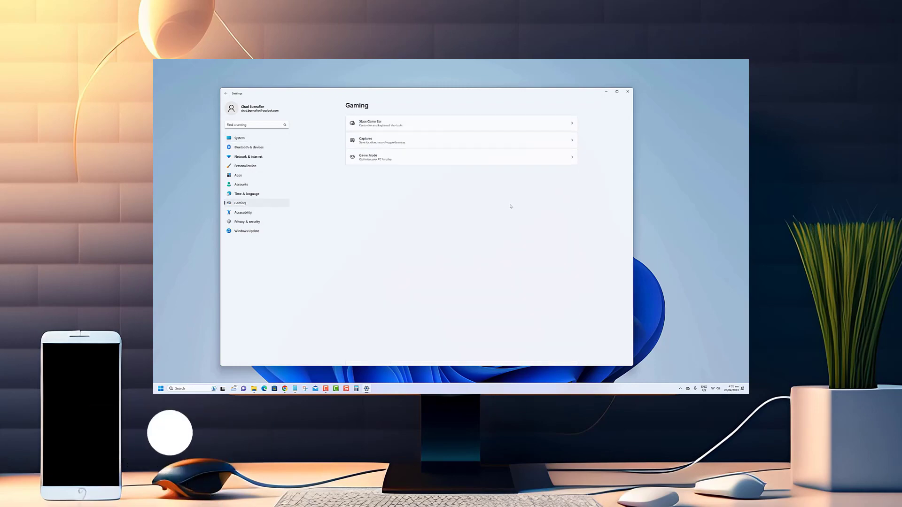
{"action": "left_click", "coordinate": [627, 91]}
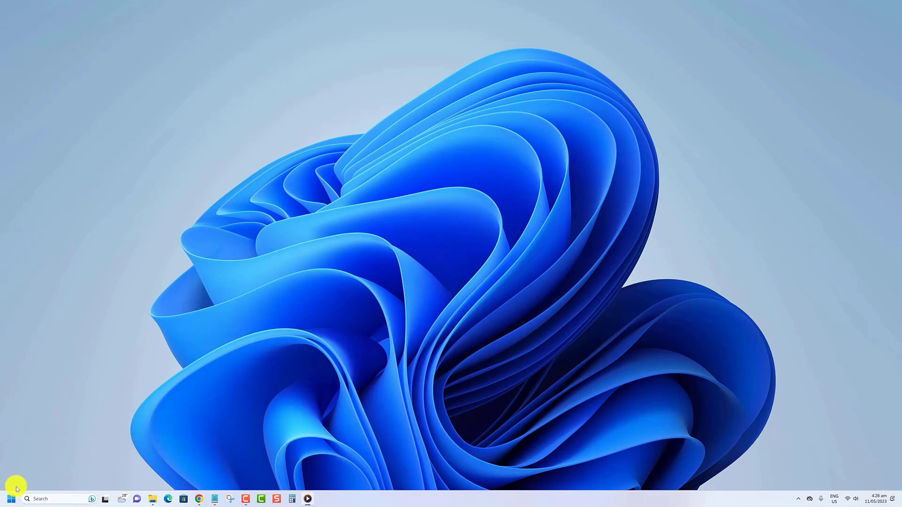
{"action": "mouse_move", "coordinate": [15, 422]}
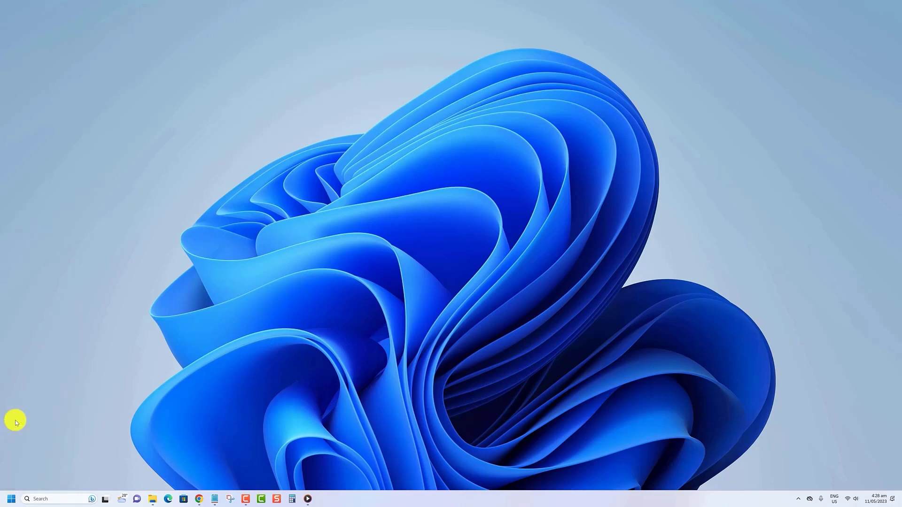
Reopen Settings and go to the Accessibility page.
{"action": "left_click", "coordinate": [323, 499]}
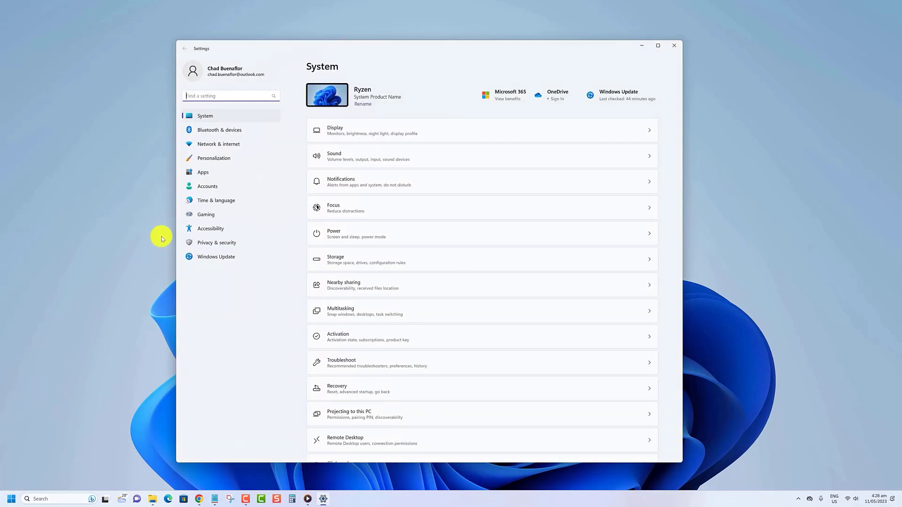
{"action": "left_click", "coordinate": [210, 229]}
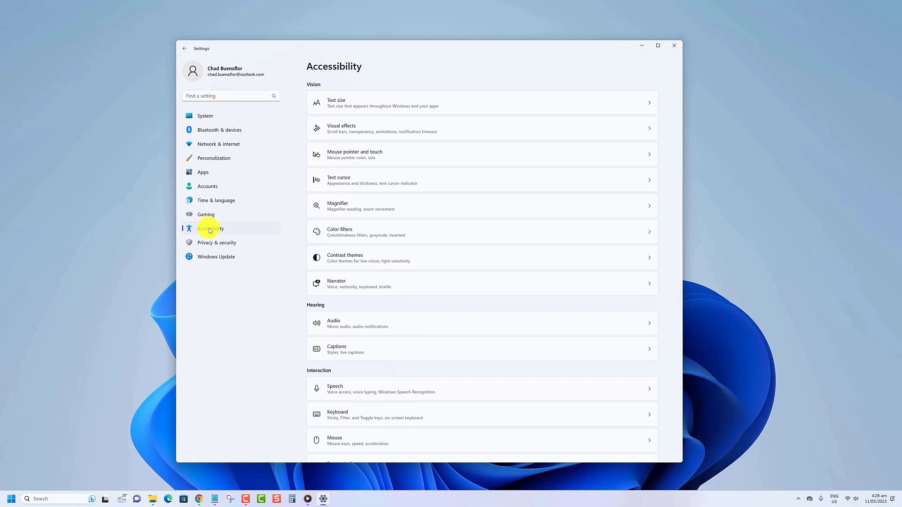
{"action": "mouse_move", "coordinate": [349, 396]}
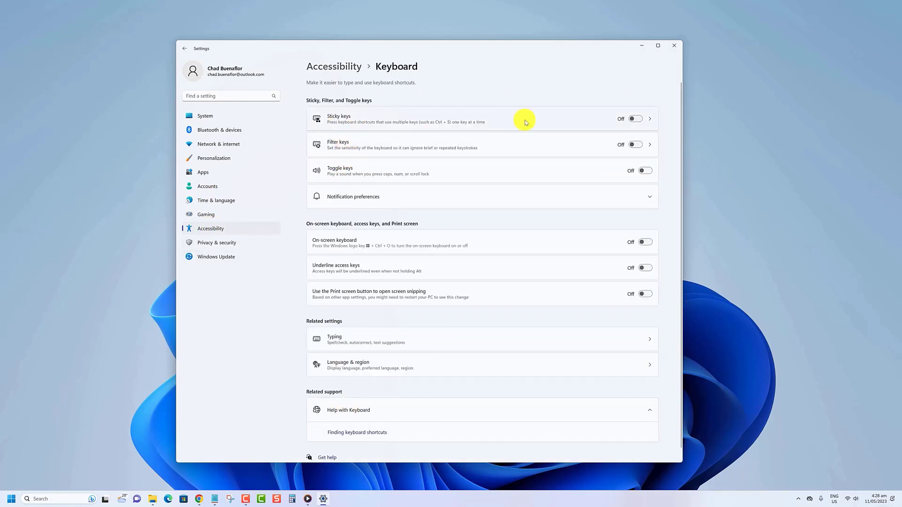
{"action": "mouse_move", "coordinate": [683, 203]}
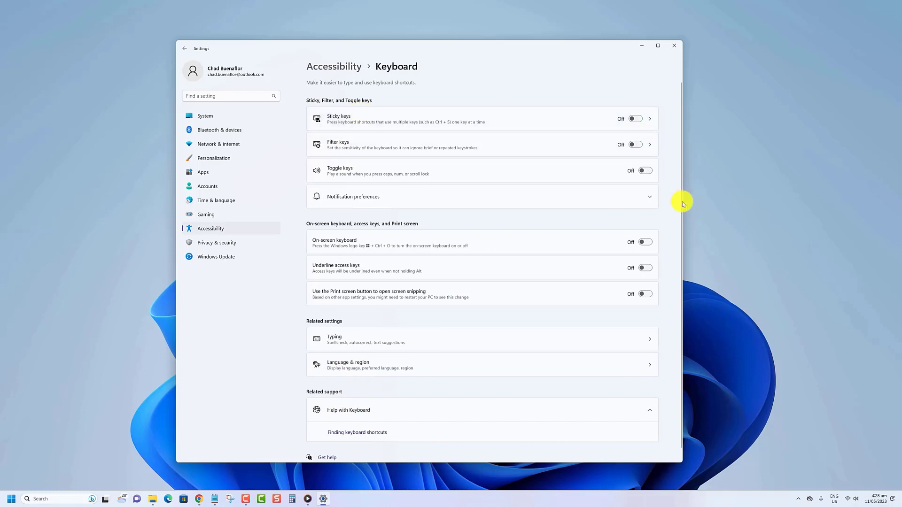
{"action": "mouse_move", "coordinate": [839, 476]}
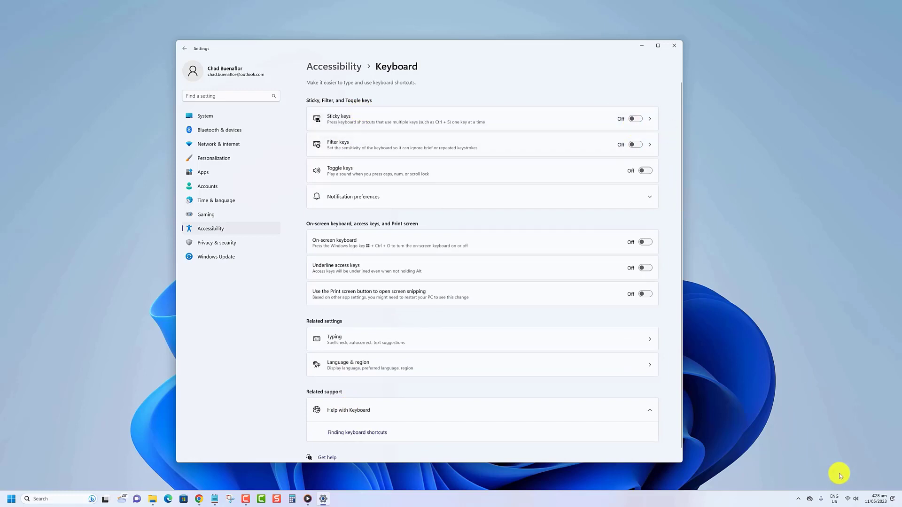
Show the Quick Settings Accessibility panel, confirming Sticky keys is off.
{"action": "left_click", "coordinate": [846, 499]}
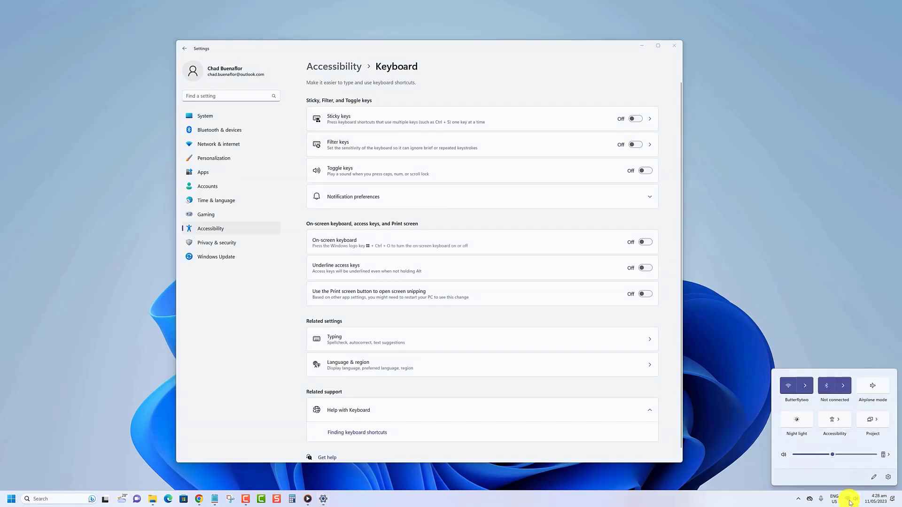
{"action": "mouse_move", "coordinate": [834, 420]}
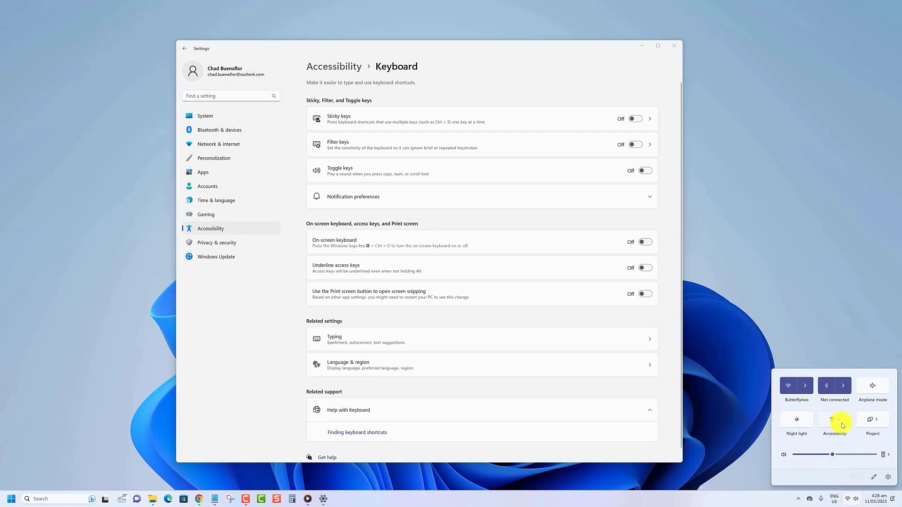
{"action": "left_click", "coordinate": [834, 423]}
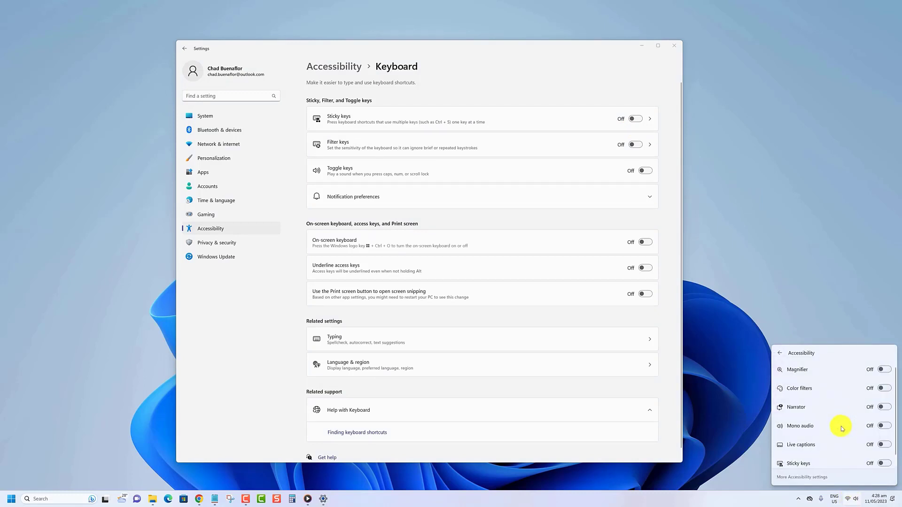
{"action": "mouse_move", "coordinate": [811, 467]}
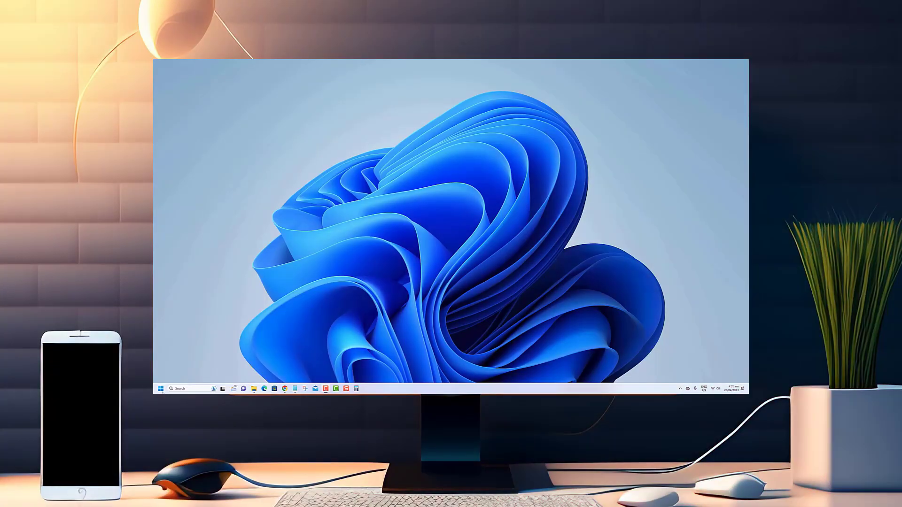
Relaunch Settings from the Start menu and go to the Network & internet page.
{"action": "left_click", "coordinate": [161, 389]}
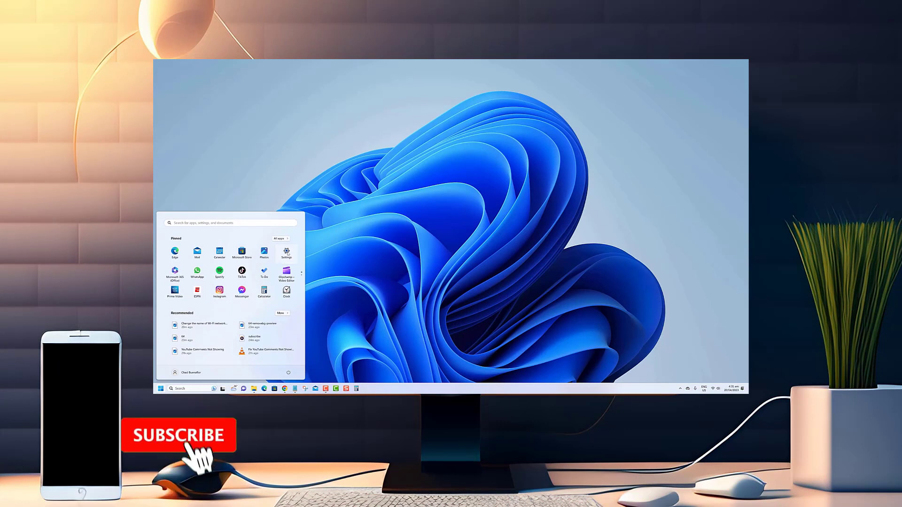
{"action": "left_click", "coordinate": [287, 253]}
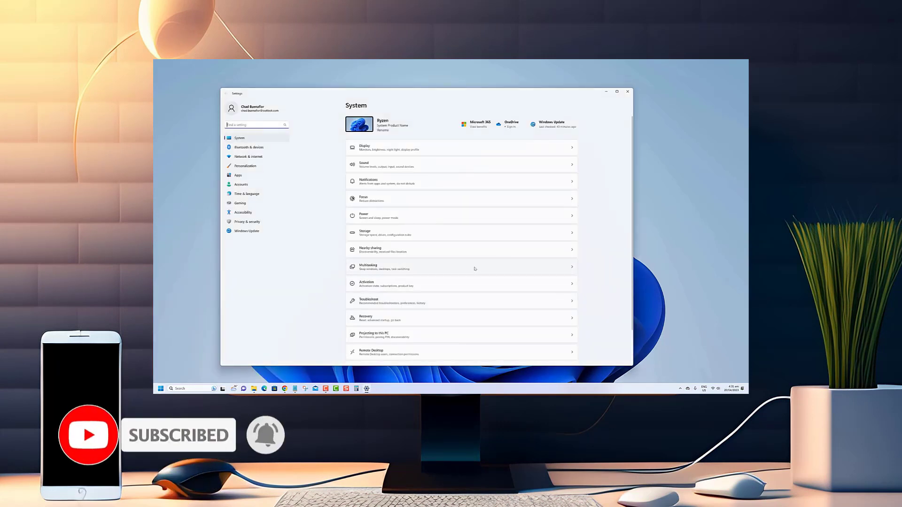
{"action": "scroll", "scroll_direction": "down", "scroll_amount": 3}
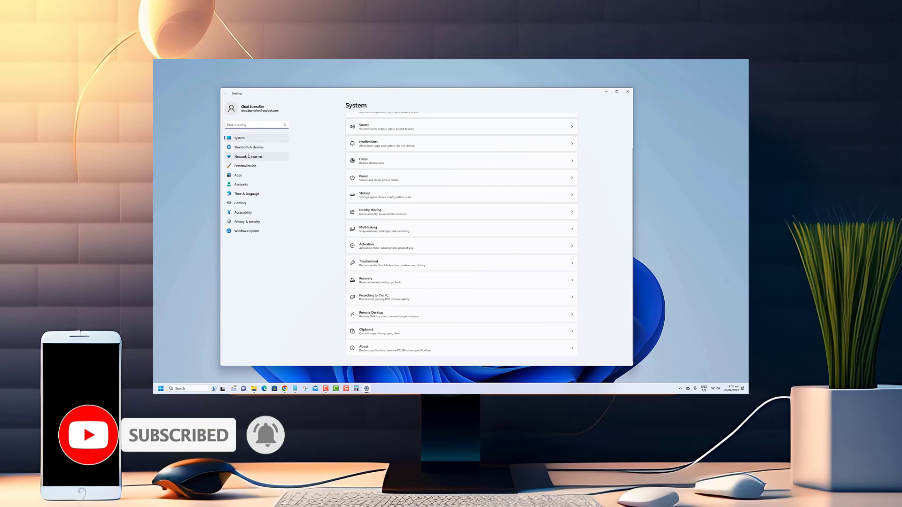
{"action": "left_click", "coordinate": [248, 157]}
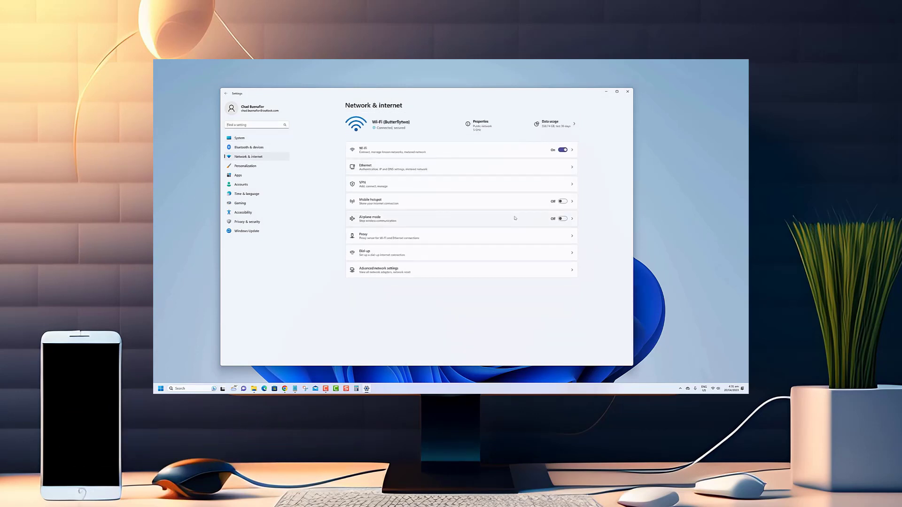